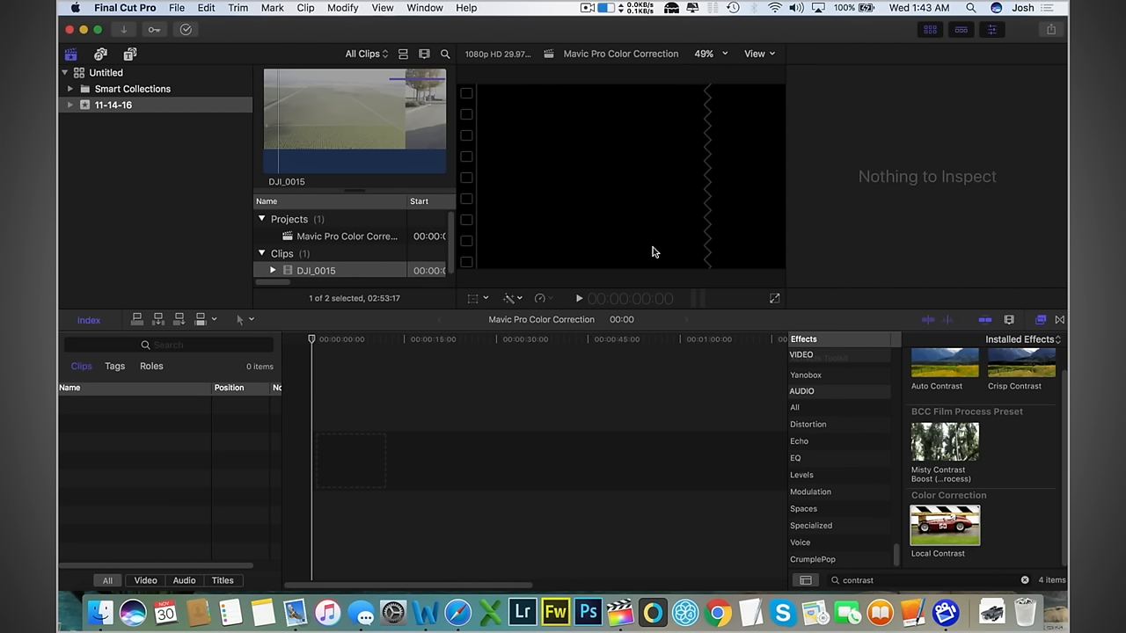
{"action": "mouse_move", "coordinate": [678, 254]}
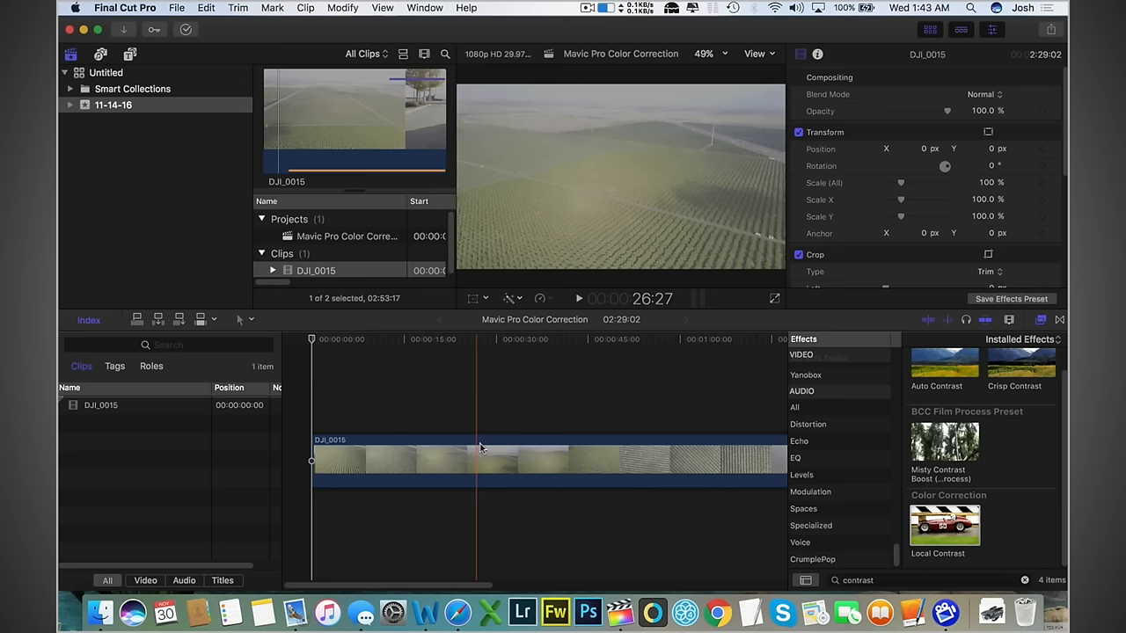
Select the DJI_0015 drone clip in the timeline for color correction
{"action": "left_click", "coordinate": [440, 440]}
{"action": "type", "text": "color correction"}
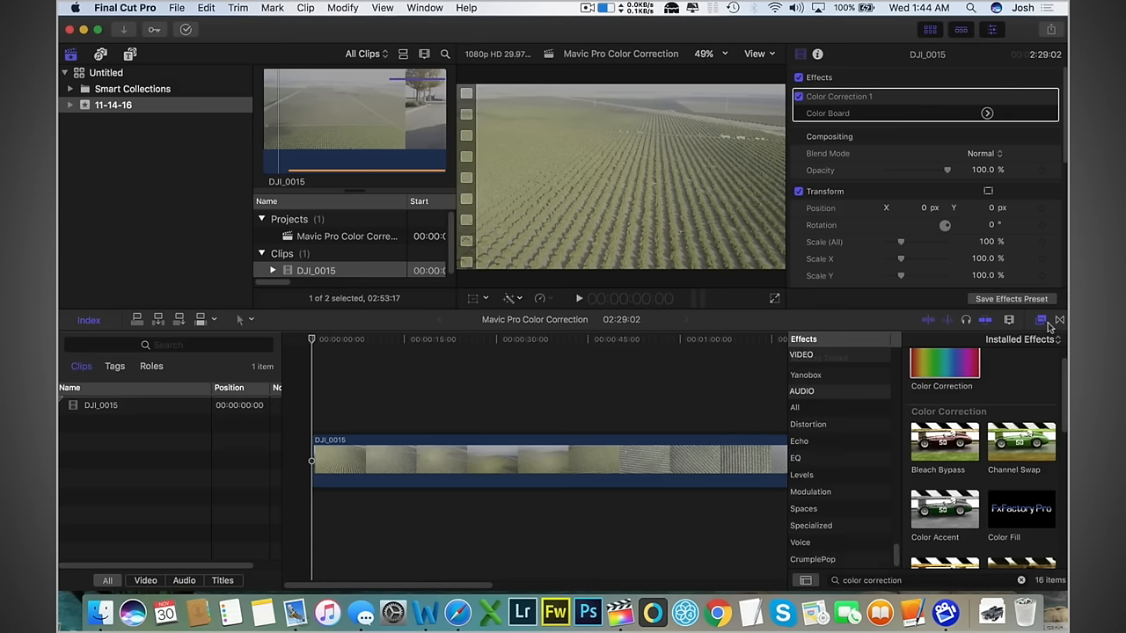
Open Color Correction 1's Color Board and select the shadows tonal range
{"action": "left_click", "coordinate": [986, 112]}
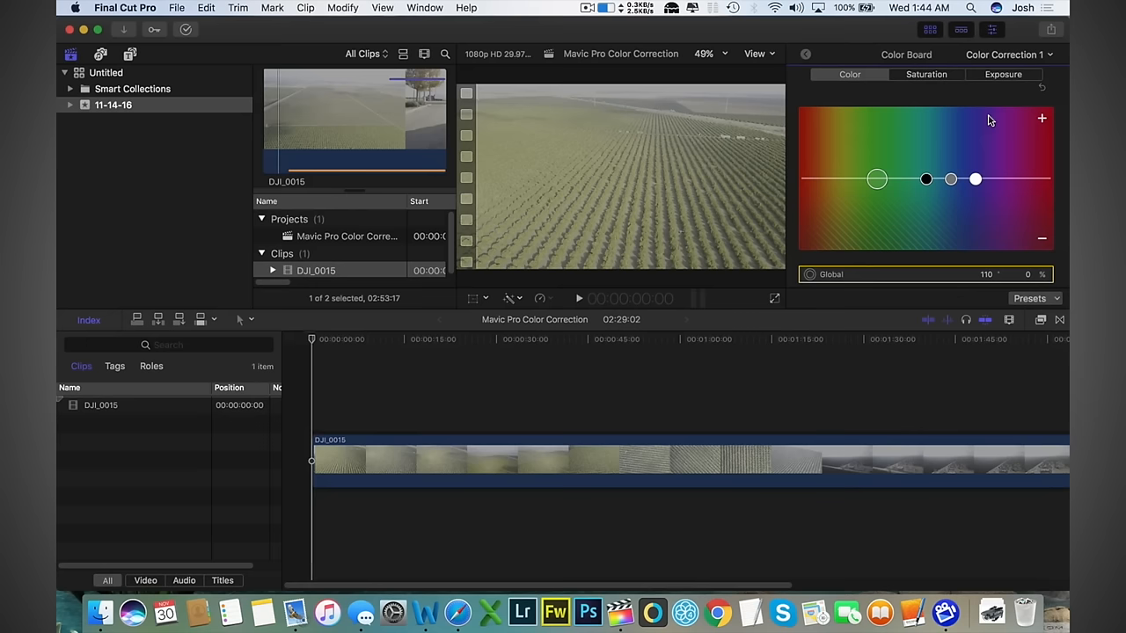
{"action": "mouse_move", "coordinate": [868, 101]}
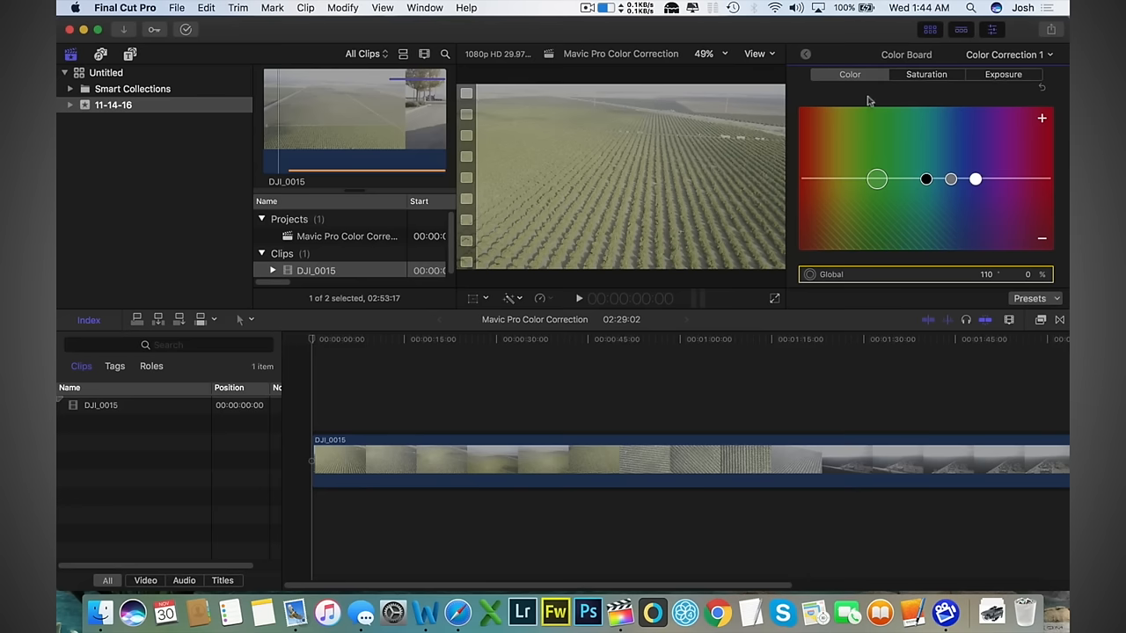
{"action": "mouse_move", "coordinate": [1023, 79]}
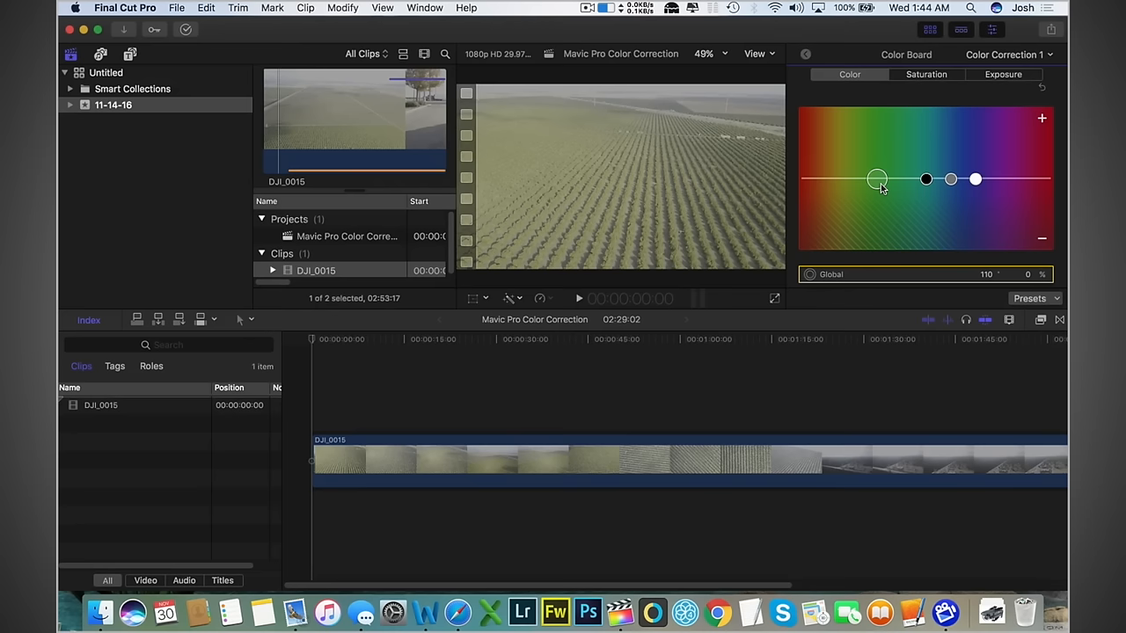
{"action": "left_click", "coordinate": [974, 180]}
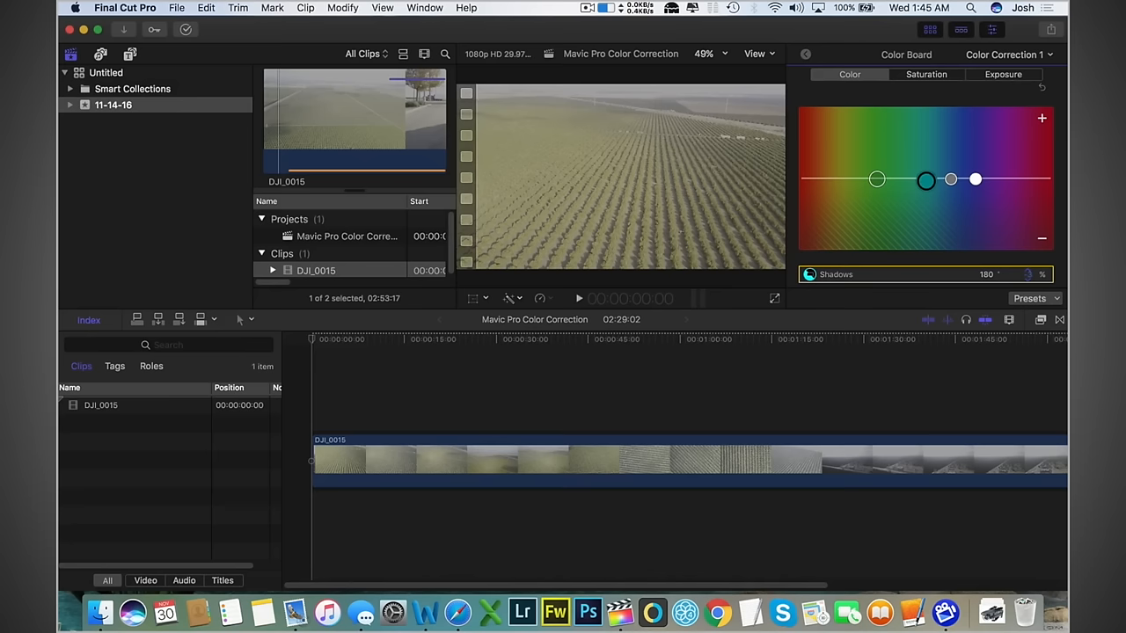
Warm the shadows, tint global toward green (110° at 6%), and select shadows saturation
{"action": "left_click_drag", "start_coordinate": [926, 179], "coordinate": [926, 186]}
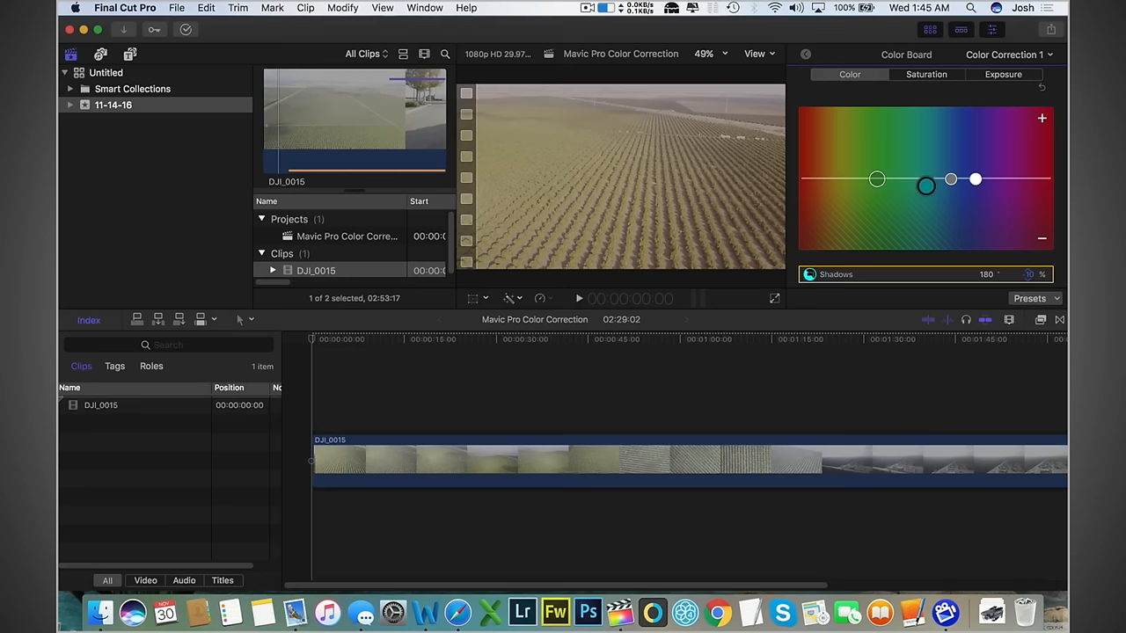
{"action": "left_click_drag", "start_coordinate": [926, 186], "coordinate": [923, 189]}
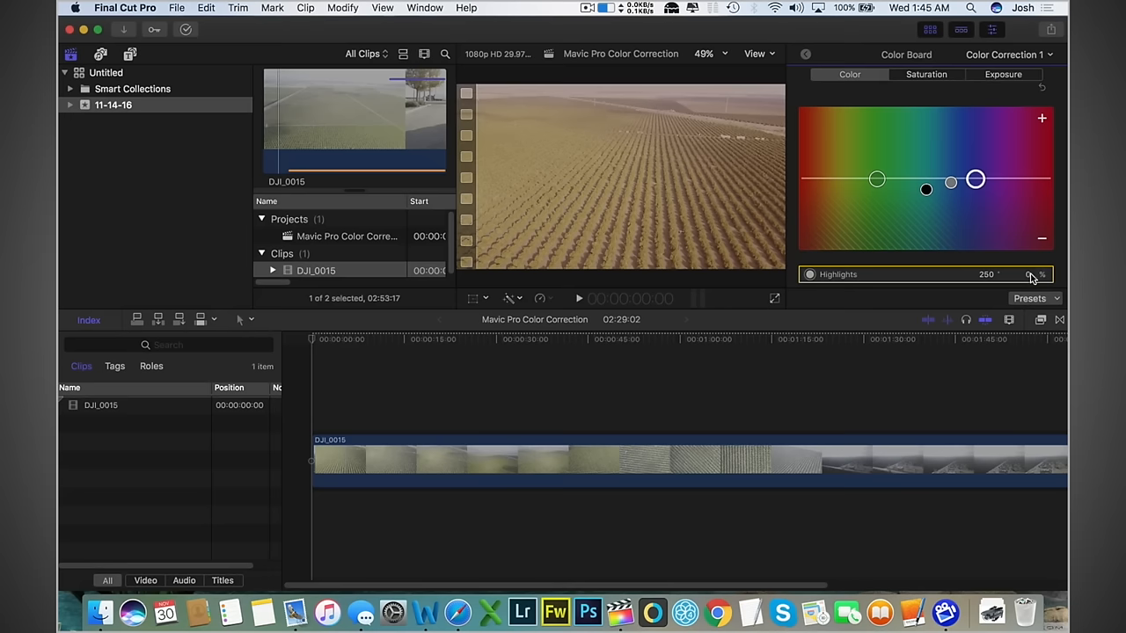
{"action": "mouse_move", "coordinate": [1029, 275]}
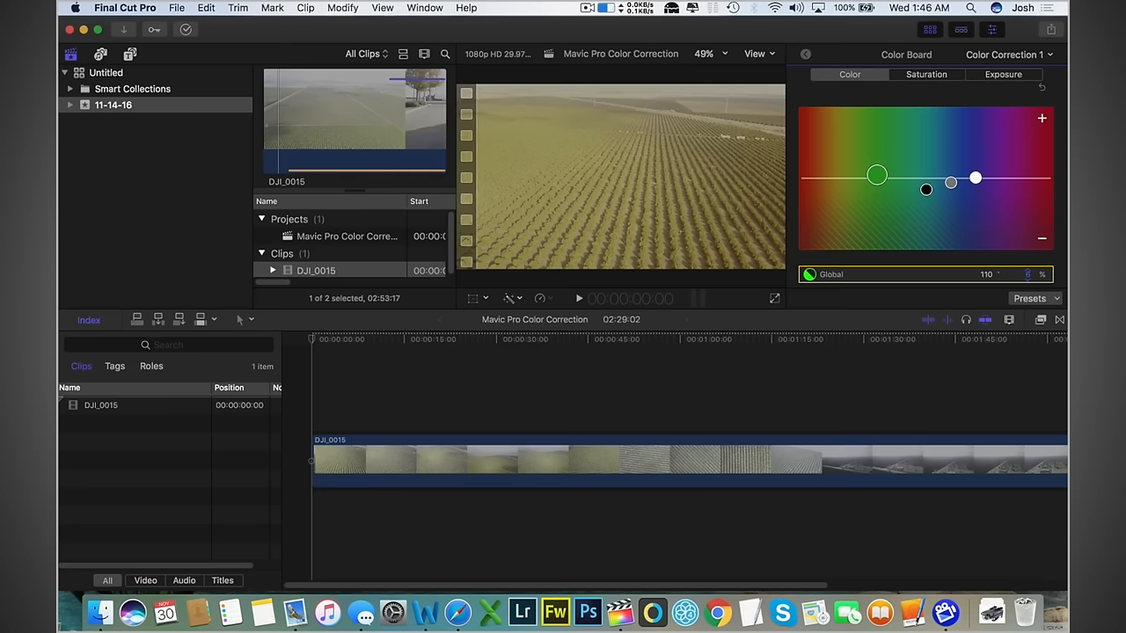
{"action": "left_click", "coordinate": [926, 74]}
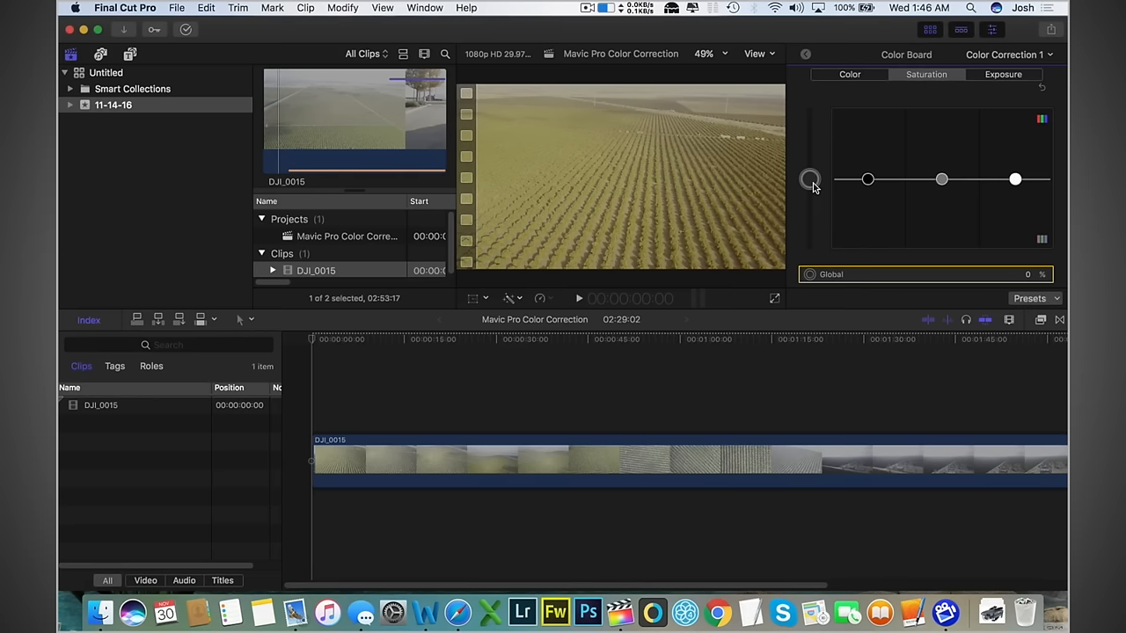
{"action": "left_click", "coordinate": [809, 180]}
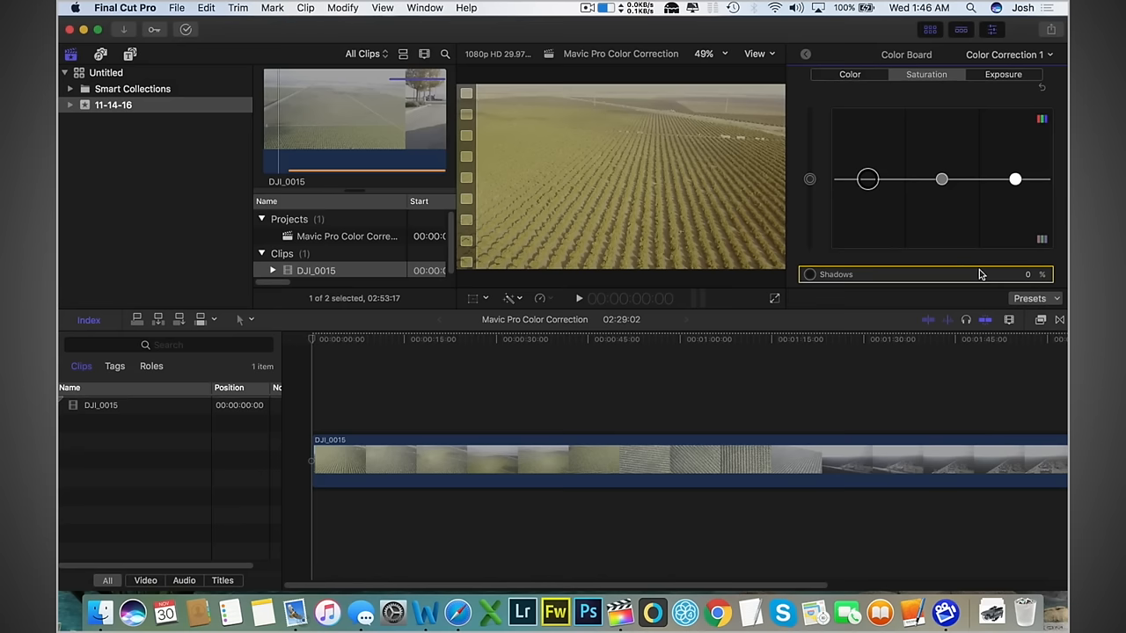
Raise the shadows saturation puck toward a more vivid yellow field
{"action": "left_click_drag", "start_coordinate": [867, 179], "coordinate": [866, 165]}
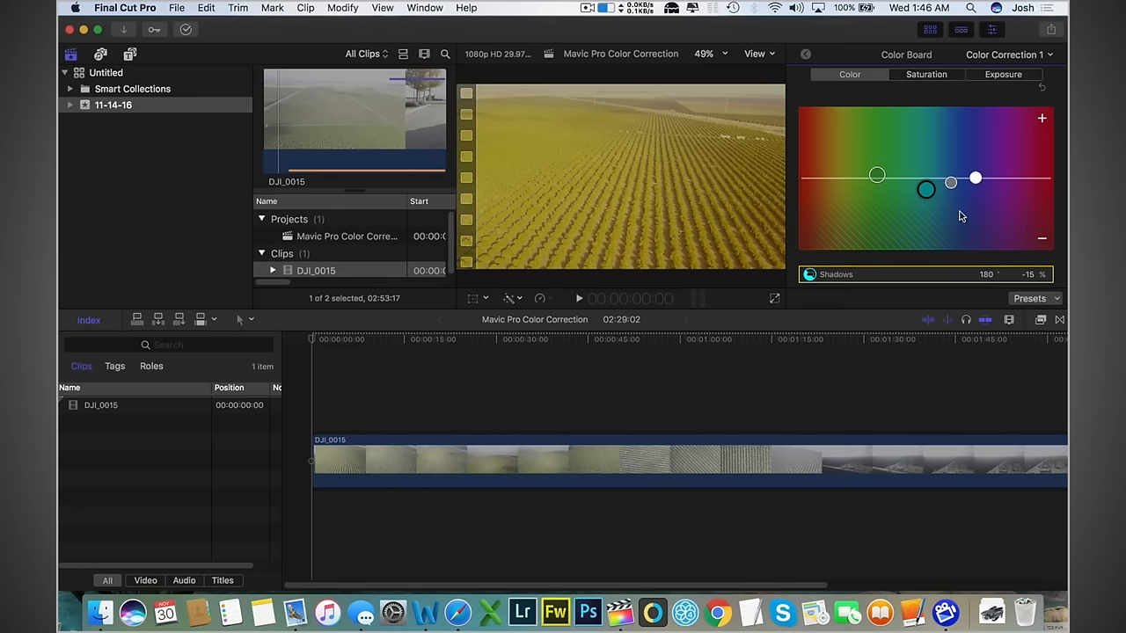
Ease the Shadows puck back toward the neutral centre line
{"action": "left_click_drag", "start_coordinate": [924, 190], "coordinate": [924, 181]}
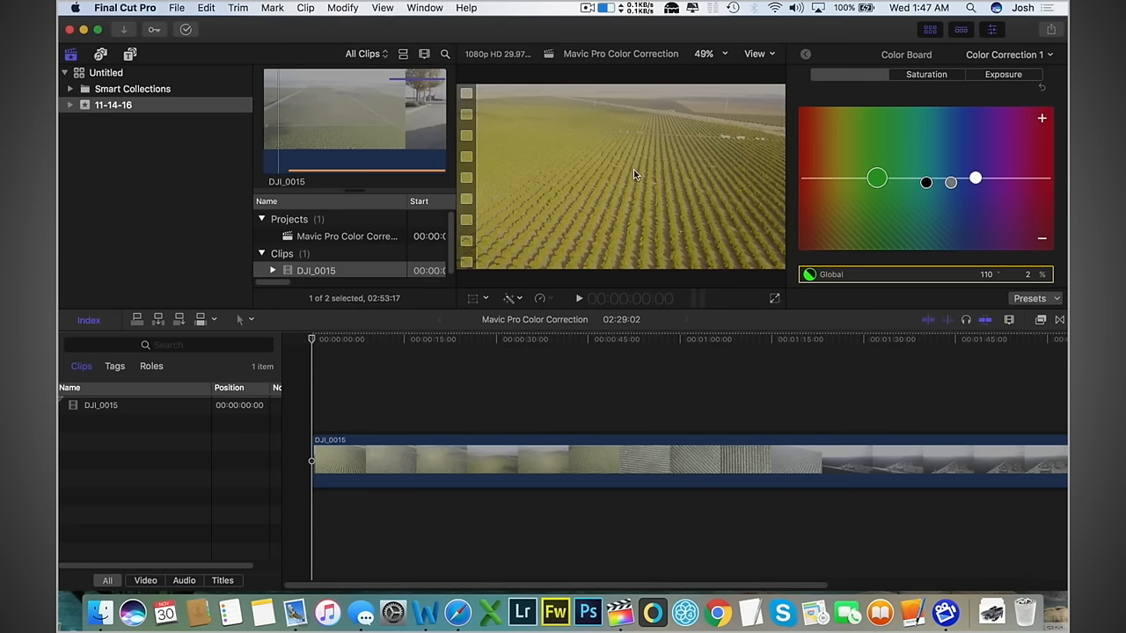
{"action": "mouse_move", "coordinate": [545, 133]}
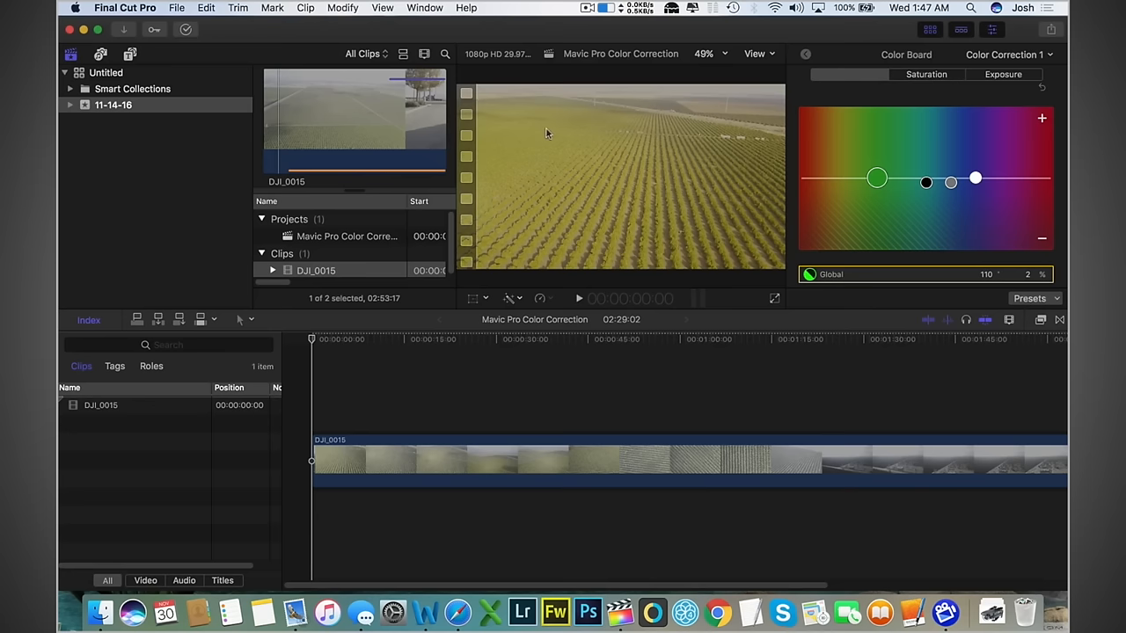
{"action": "mouse_move", "coordinate": [536, 148]}
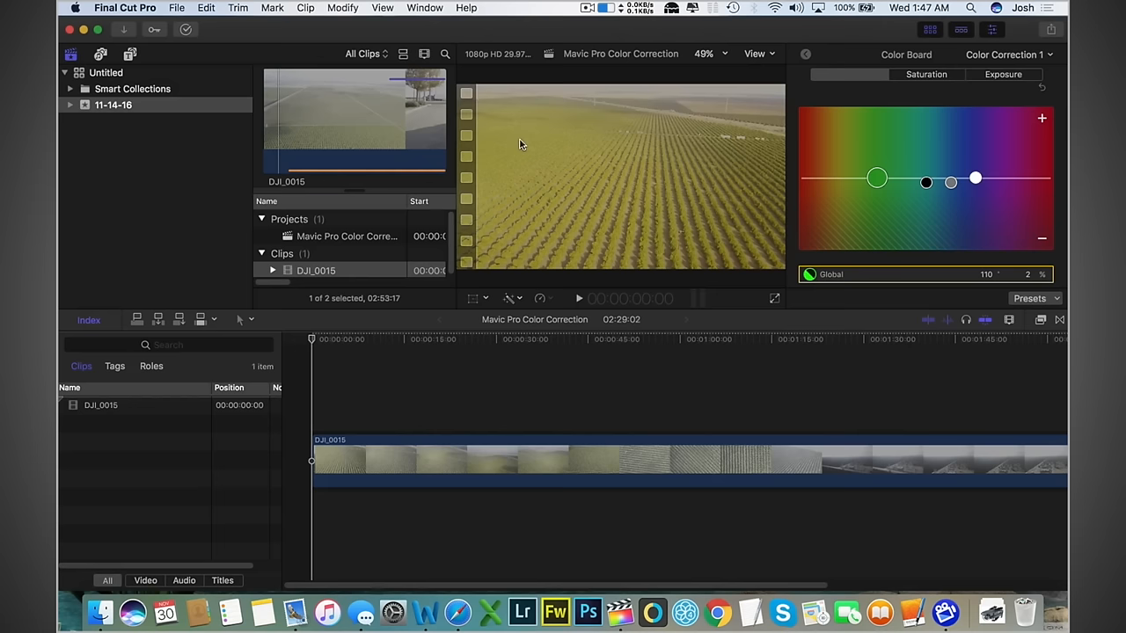
{"action": "mouse_move", "coordinate": [544, 126]}
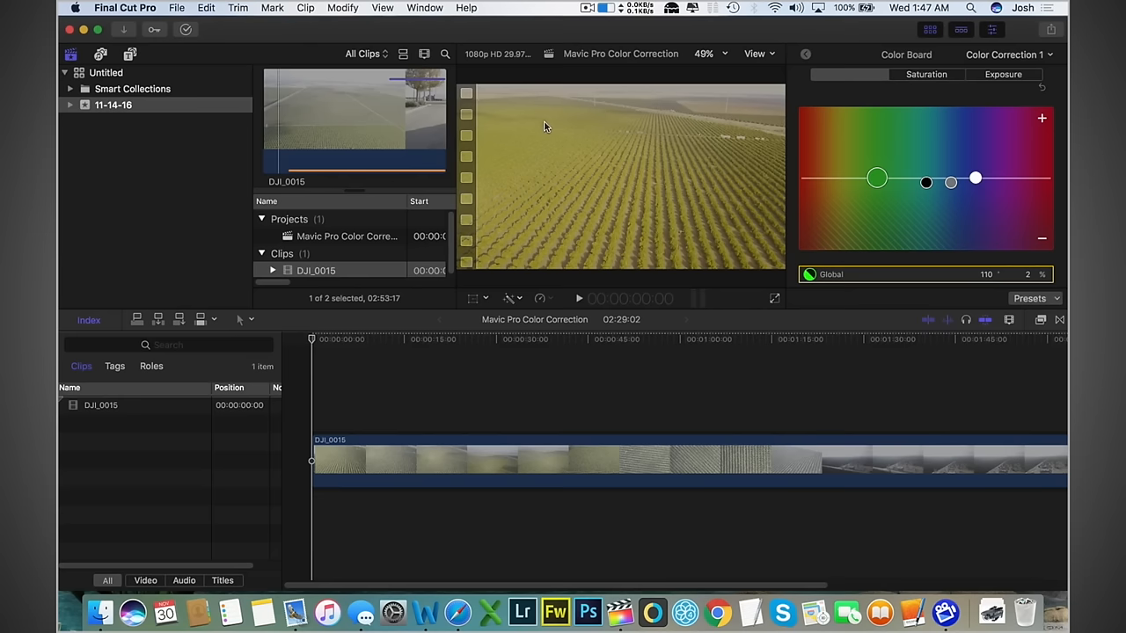
{"action": "mouse_move", "coordinate": [550, 123]}
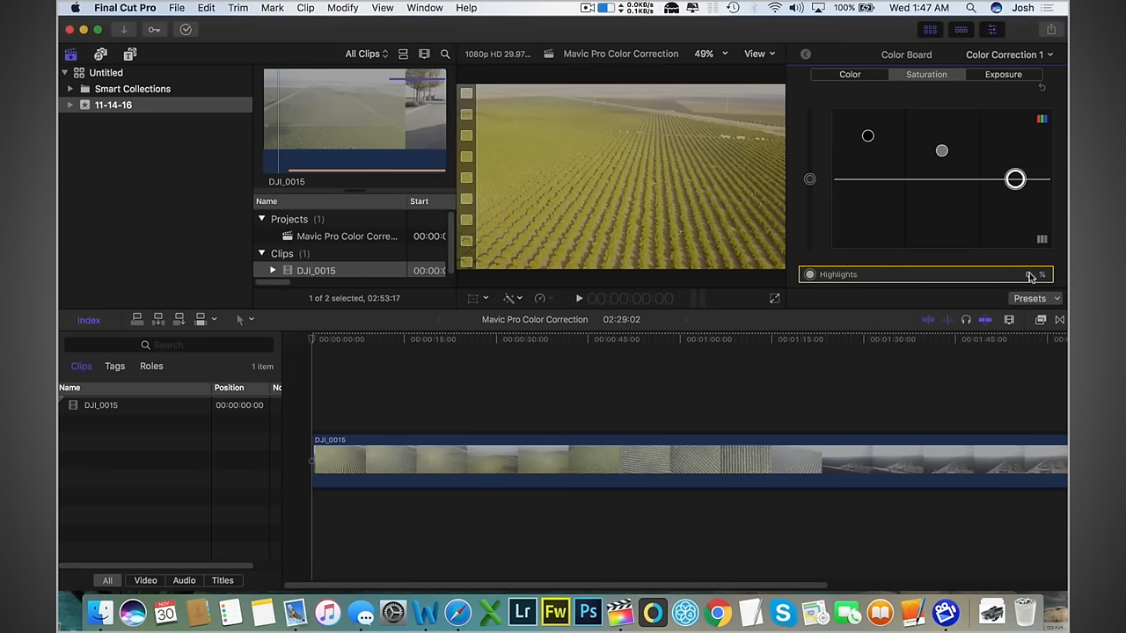
Drag the Highlights saturation puck to set highlight saturation to 100%
{"action": "left_click_drag", "start_coordinate": [1015, 180], "coordinate": [1014, 130]}
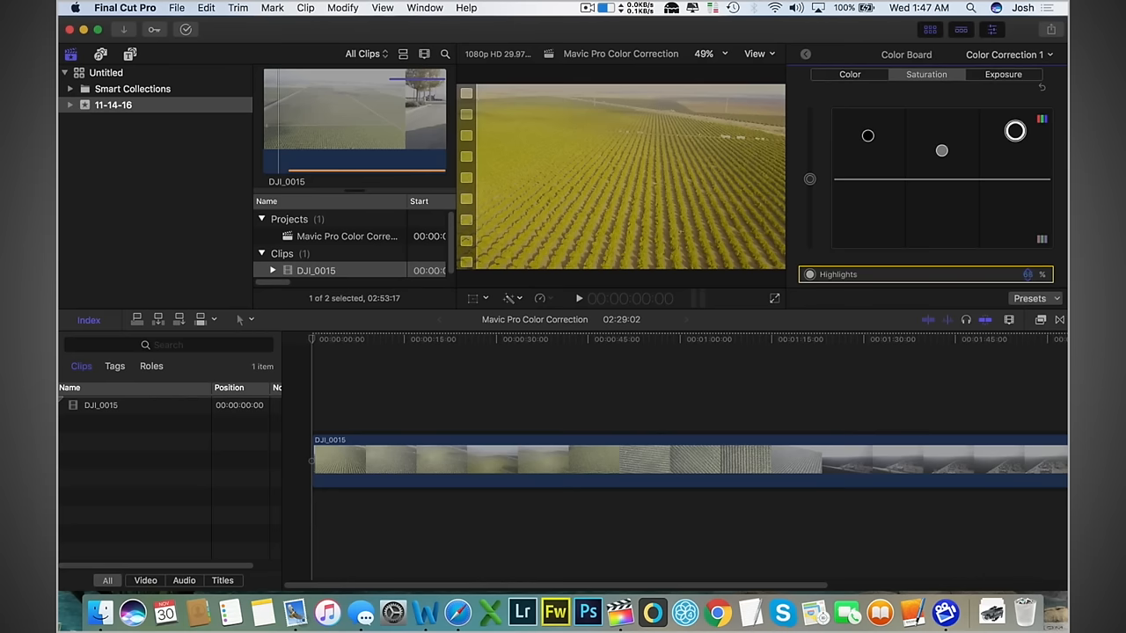
{"action": "left_click_drag", "start_coordinate": [1015, 131], "coordinate": [1015, 107]}
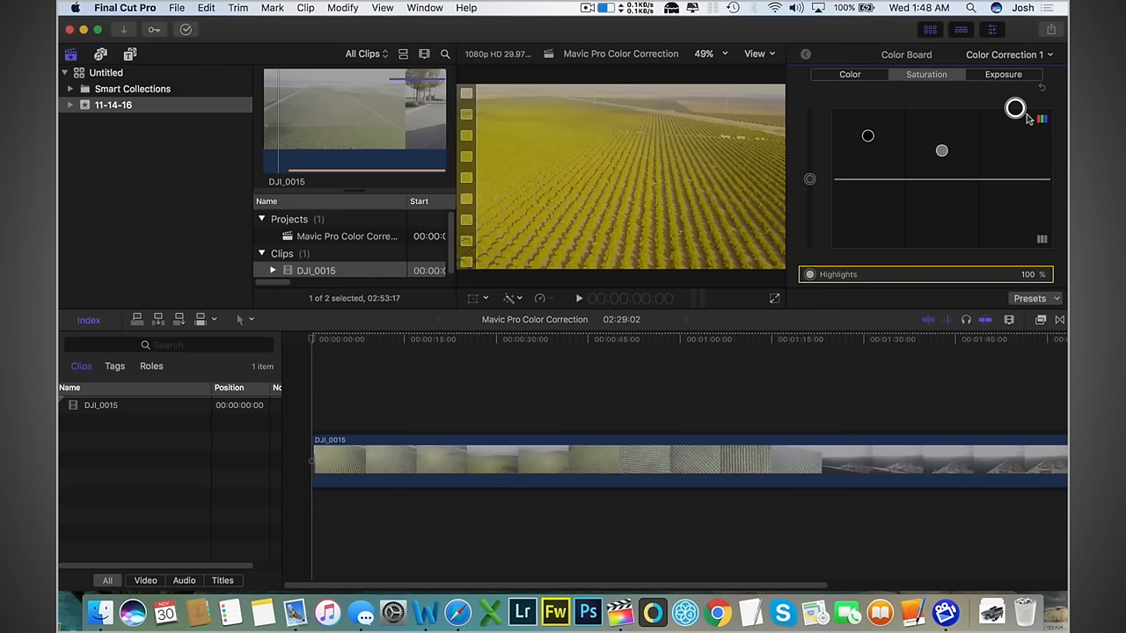
{"action": "left_click_drag", "start_coordinate": [1015, 107], "coordinate": [1015, 144]}
{"action": "type", "text": "contrast"}
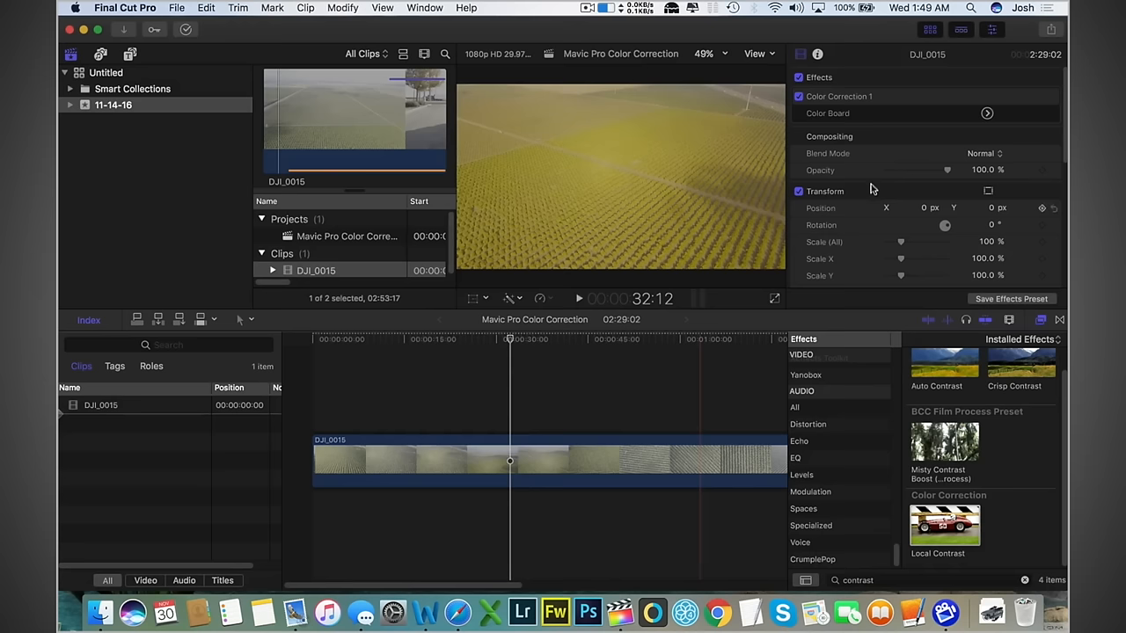
{"action": "left_click", "coordinate": [798, 96]}
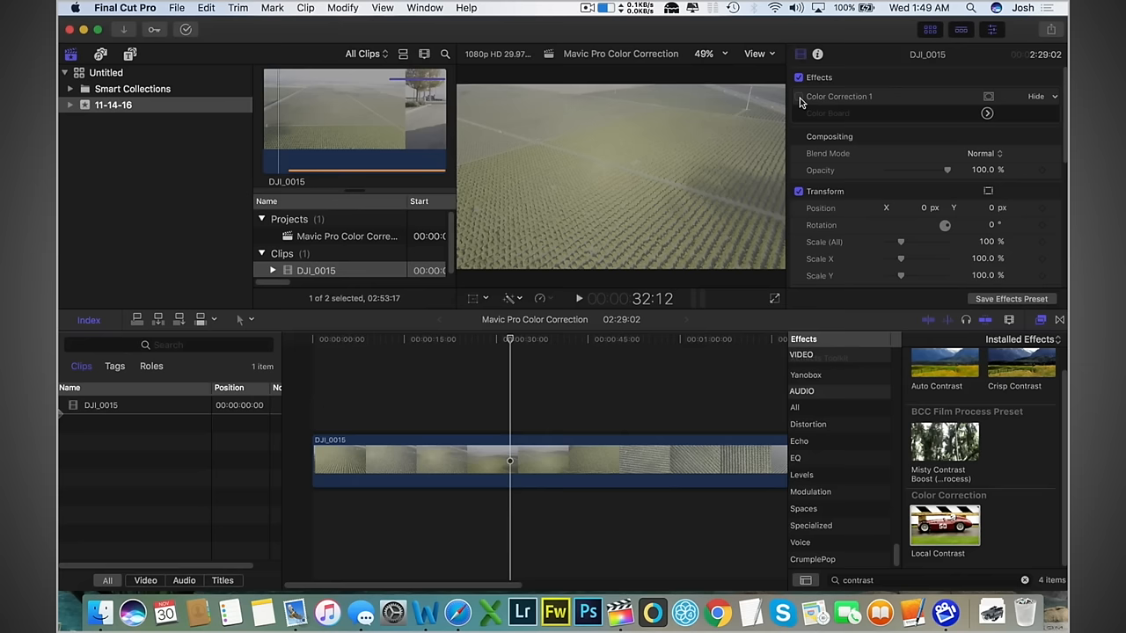
{"action": "left_click", "coordinate": [799, 97]}
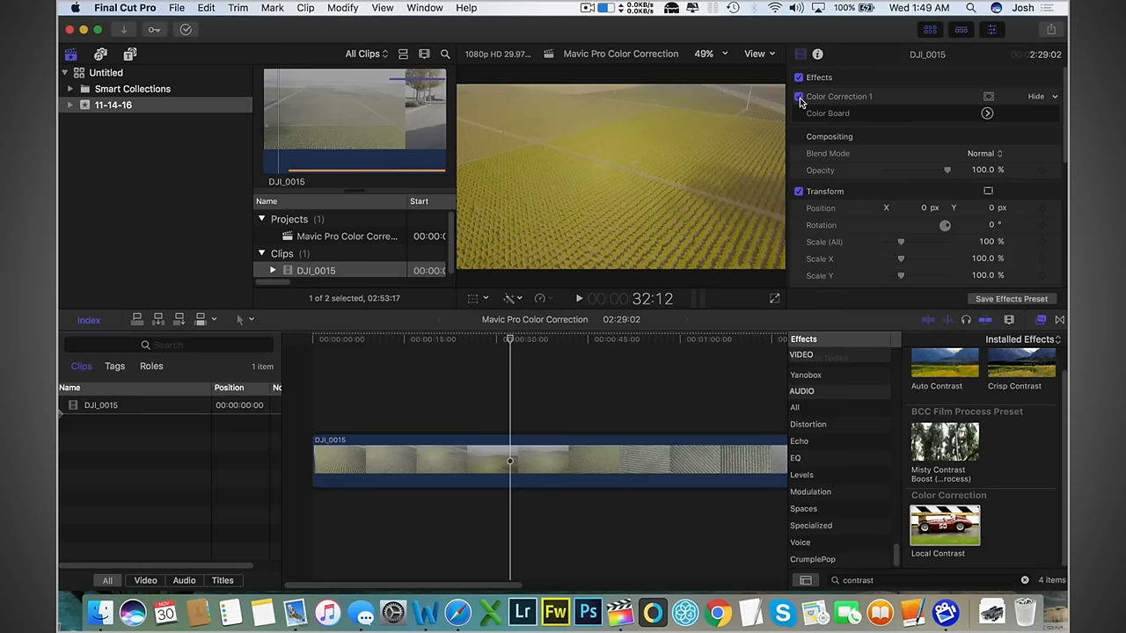
{"action": "left_click", "coordinate": [798, 96]}
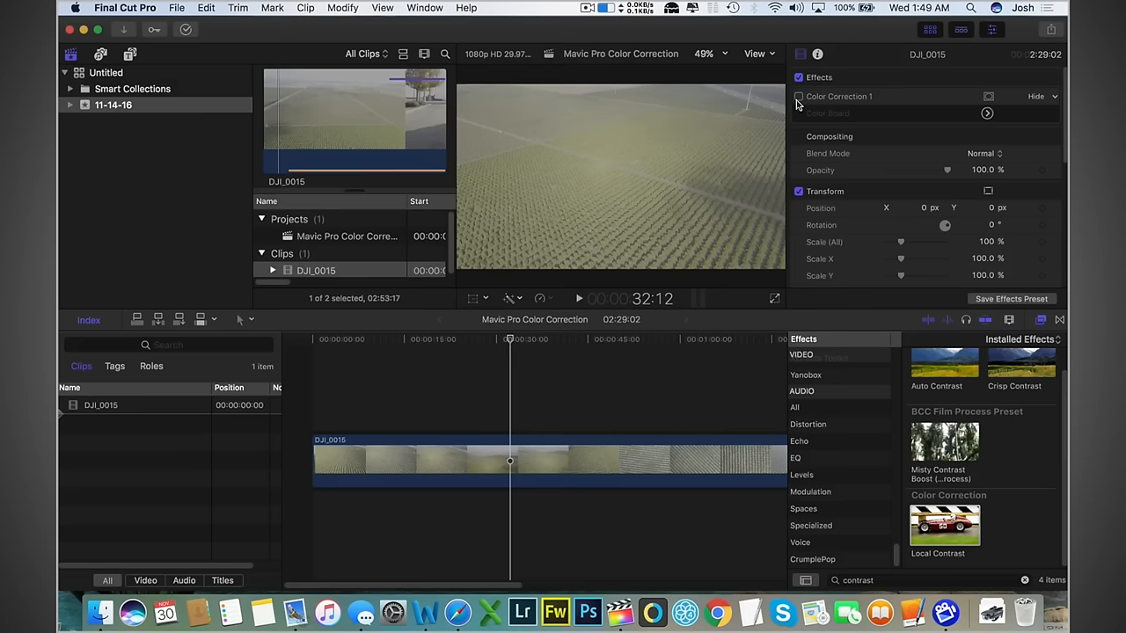
{"action": "left_click", "coordinate": [799, 95]}
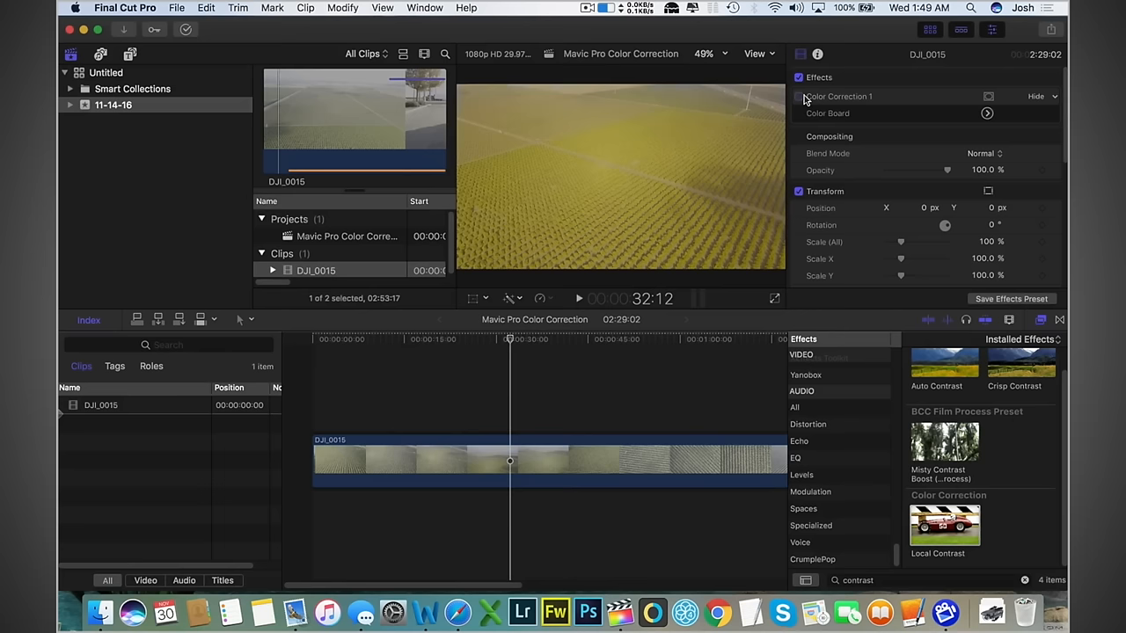
{"action": "left_click", "coordinate": [798, 96]}
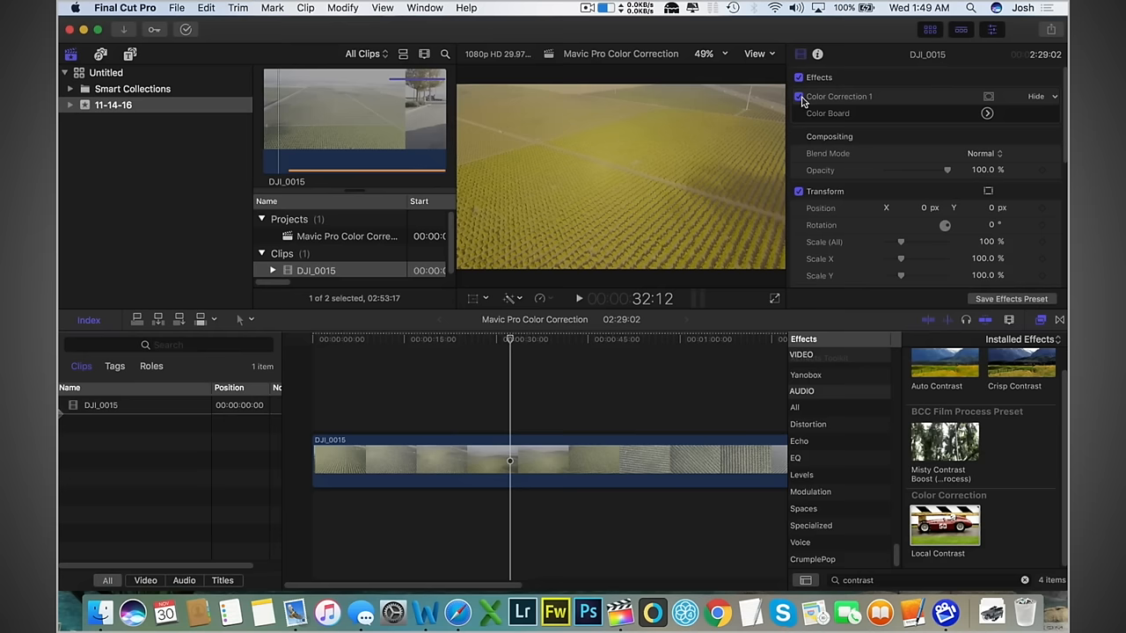